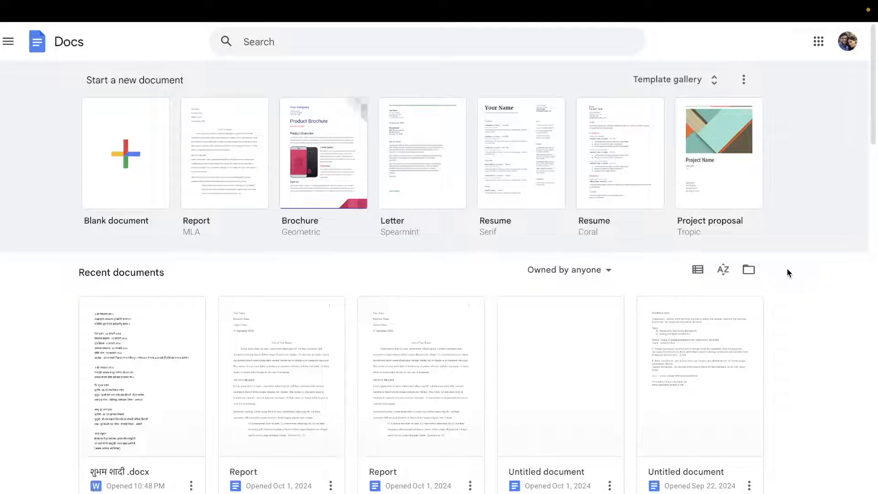
mouse_move(793, 111)
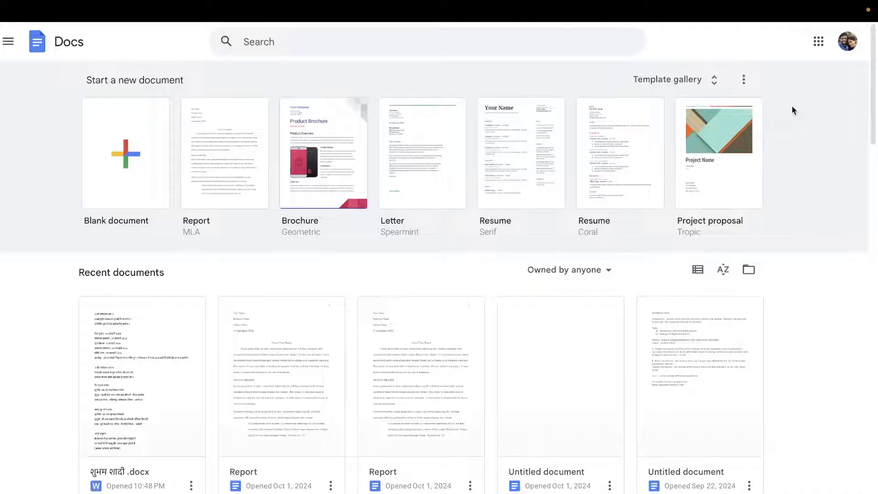
mouse_move(675, 83)
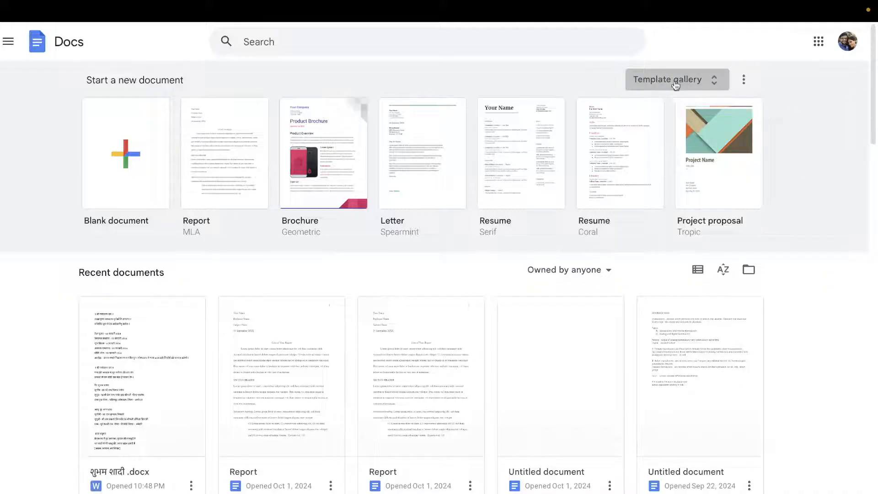
Show the Template gallery scrolled down to the Education section with Report – MLA.
click(667, 78)
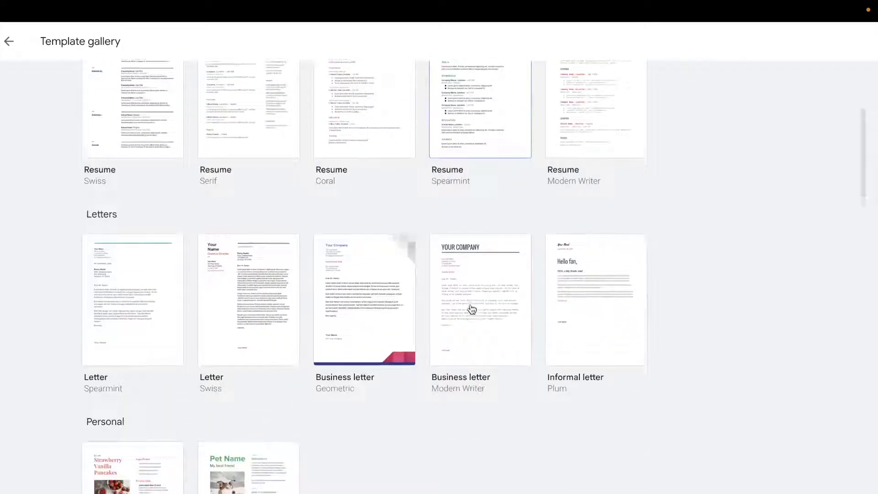
scroll(down, 3)
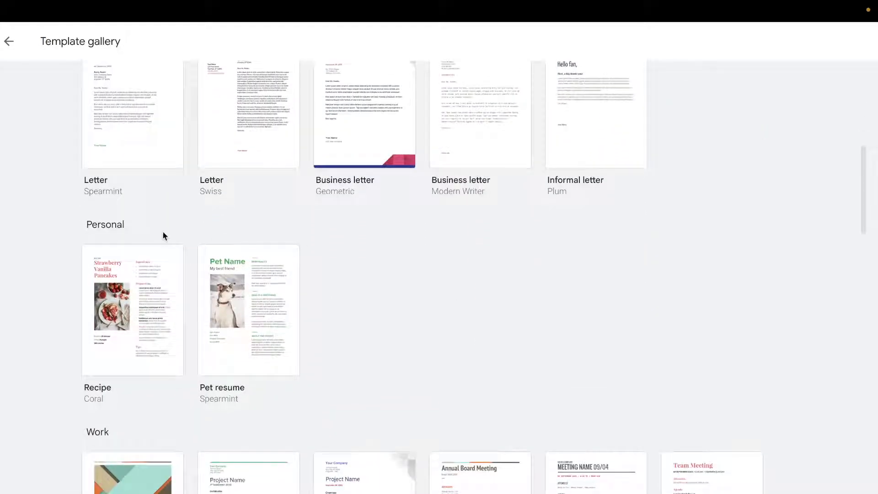
scroll(down, 3)
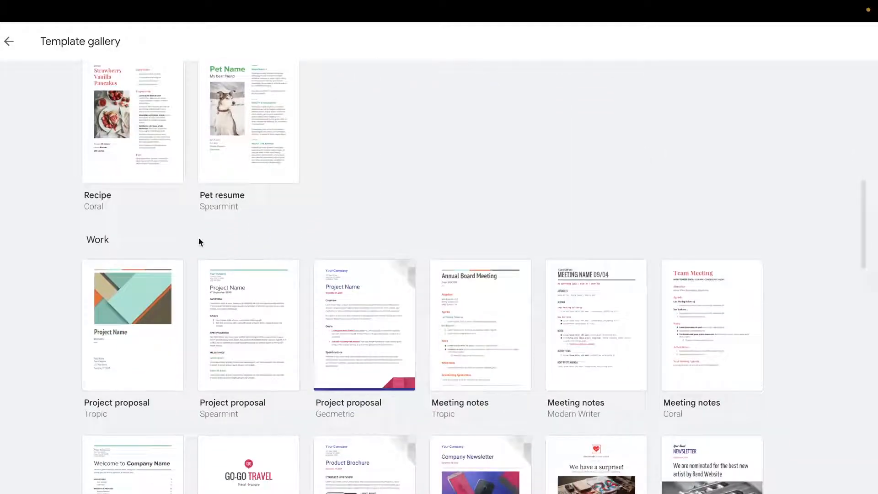
scroll(down, 3)
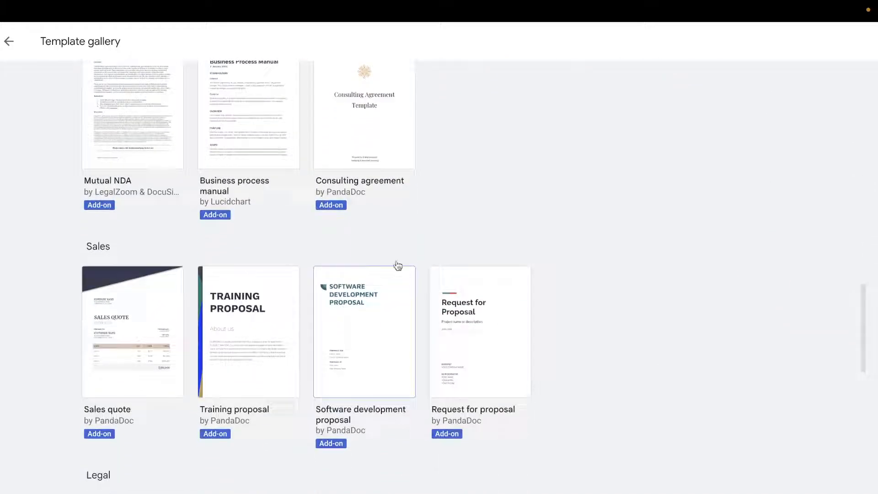
scroll(down, 3)
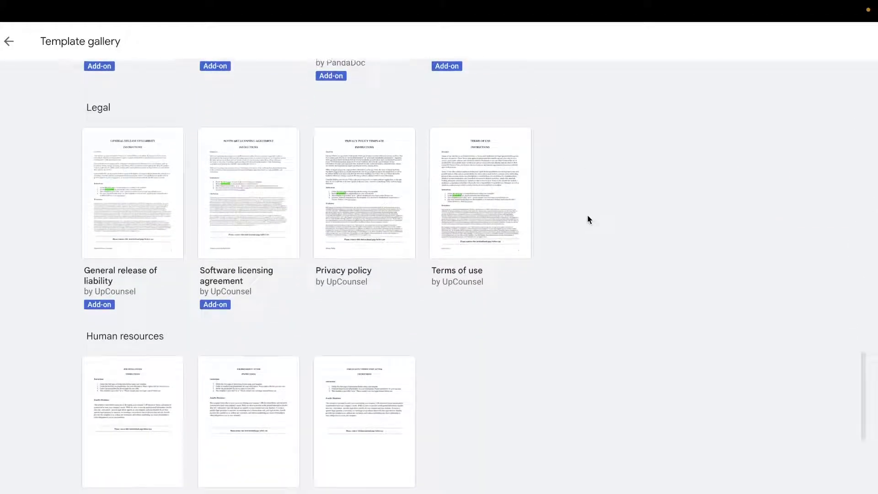
scroll(down, 3)
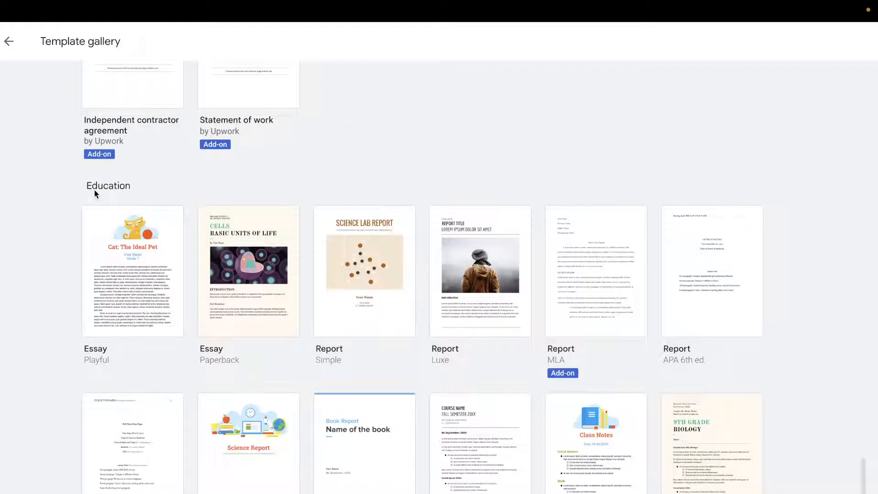
scroll(down, 3)
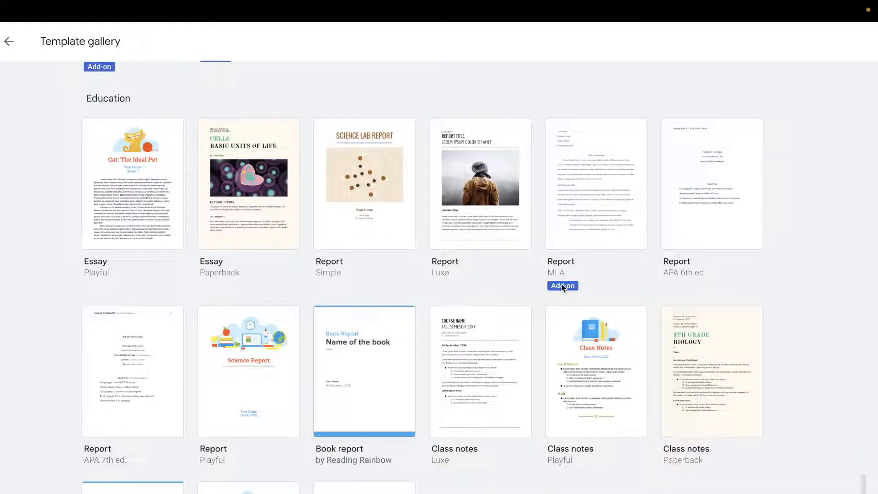
mouse_move(597, 194)
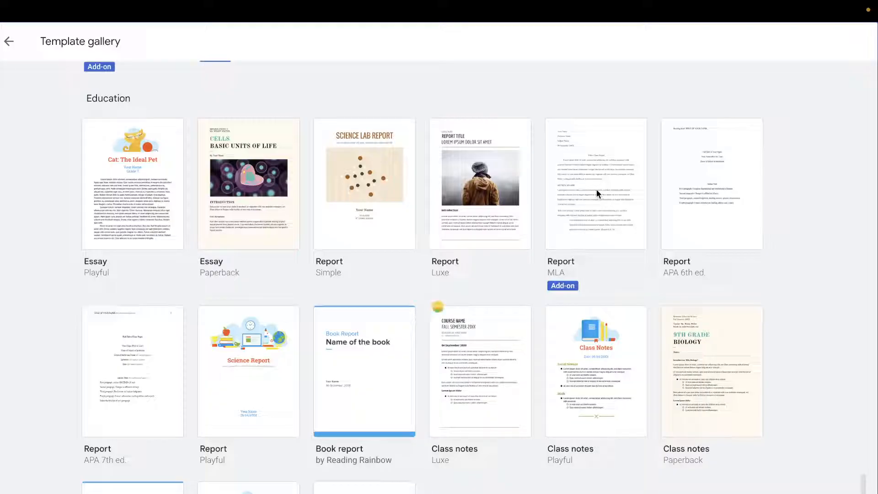
Create a new document from the Report – MLA template, close Add-ons panel, and review its pages.
click(595, 183)
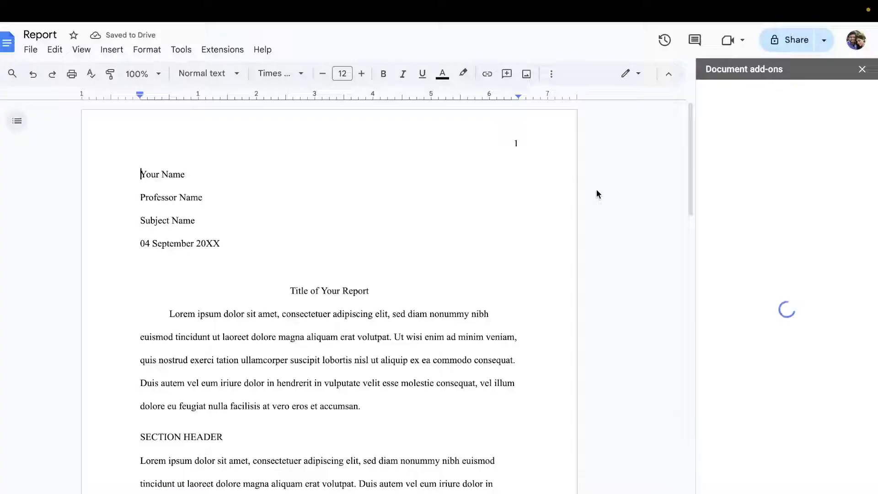
click(862, 68)
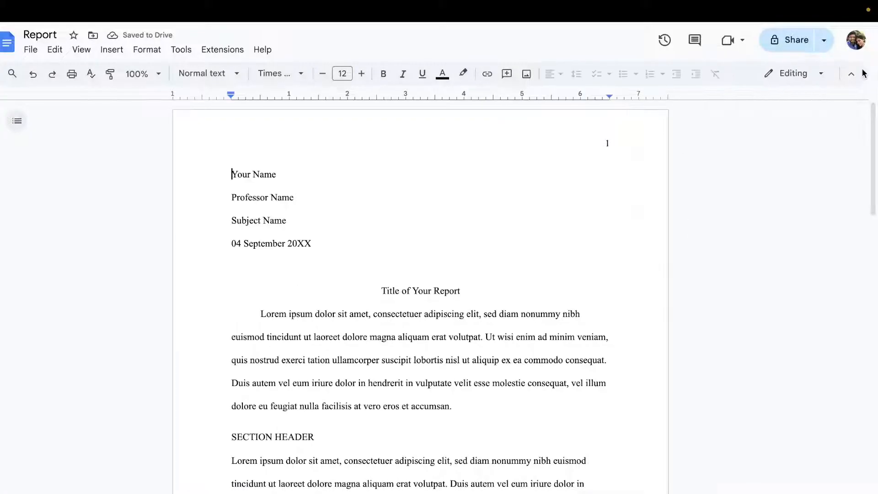
scroll(down, 3)
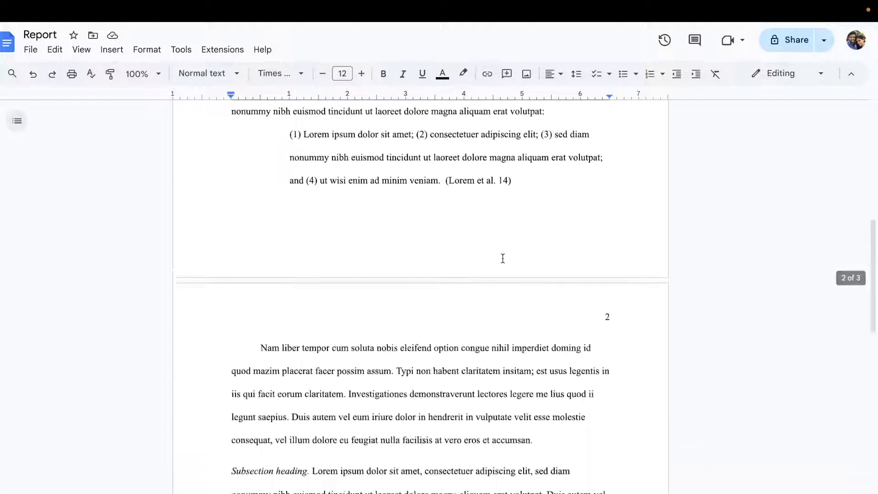
scroll(down, 3)
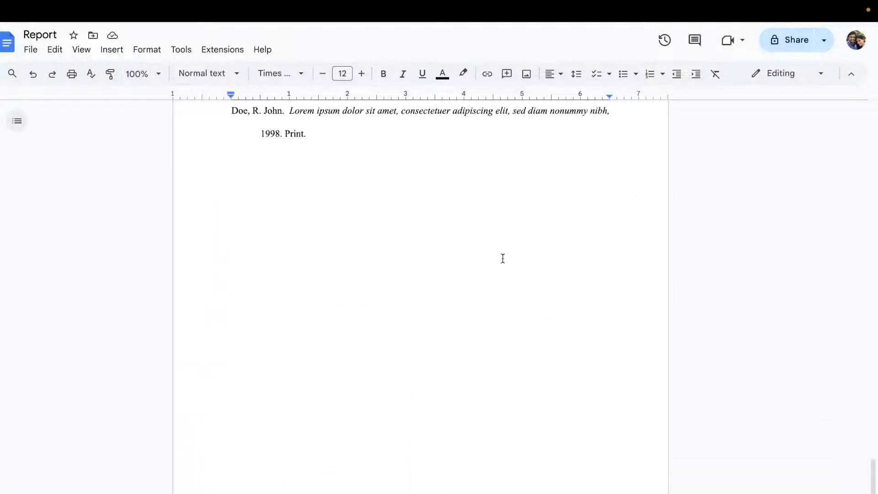
scroll(up, 3)
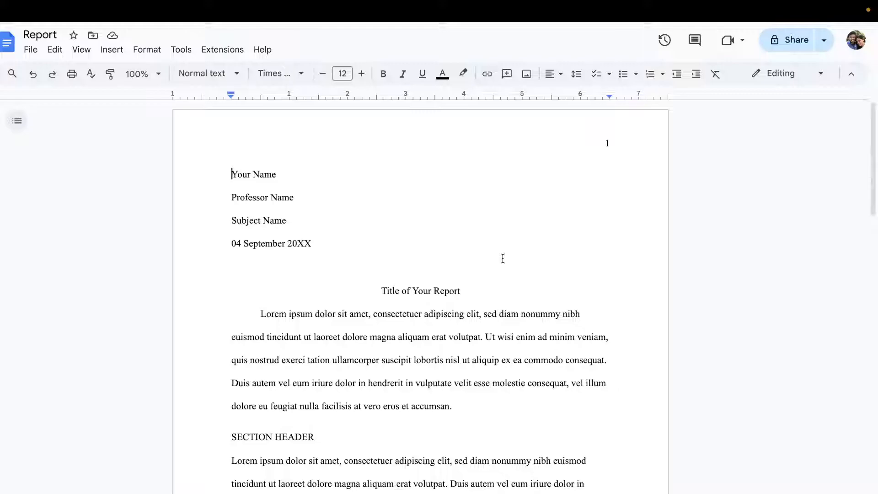
mouse_move(369, 308)
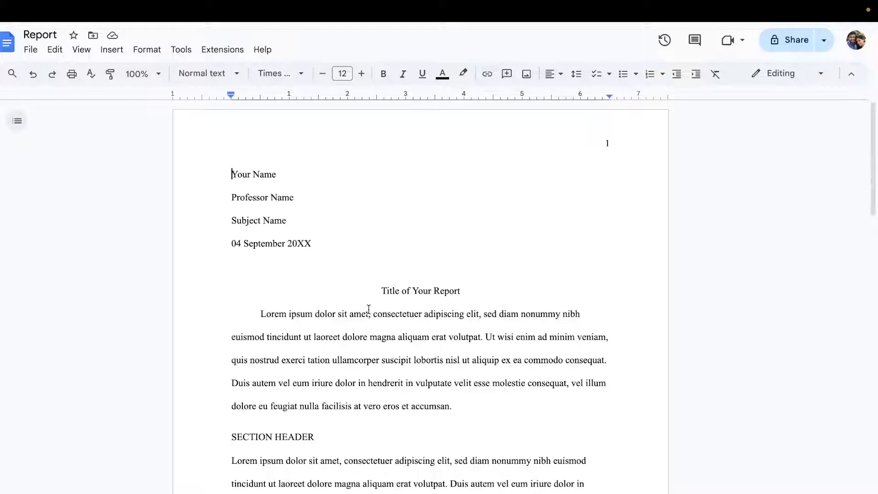
scroll(down, 3)
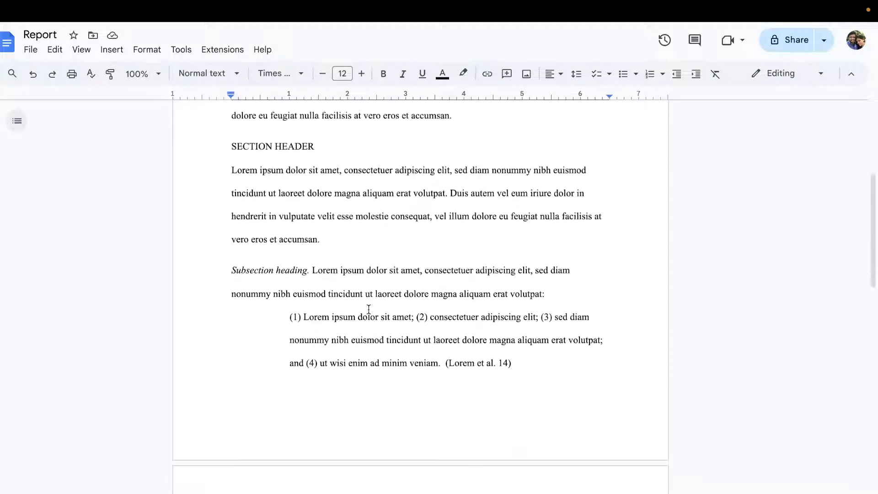
scroll(down, 3)
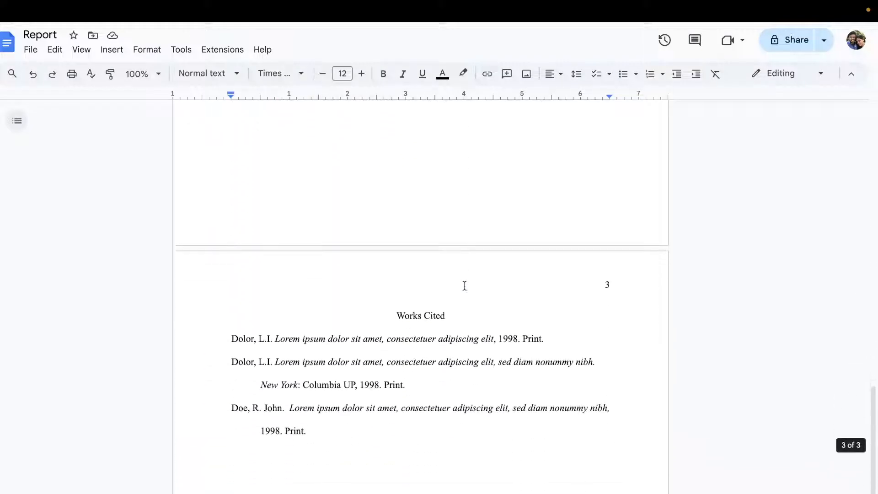
scroll(up, 3)
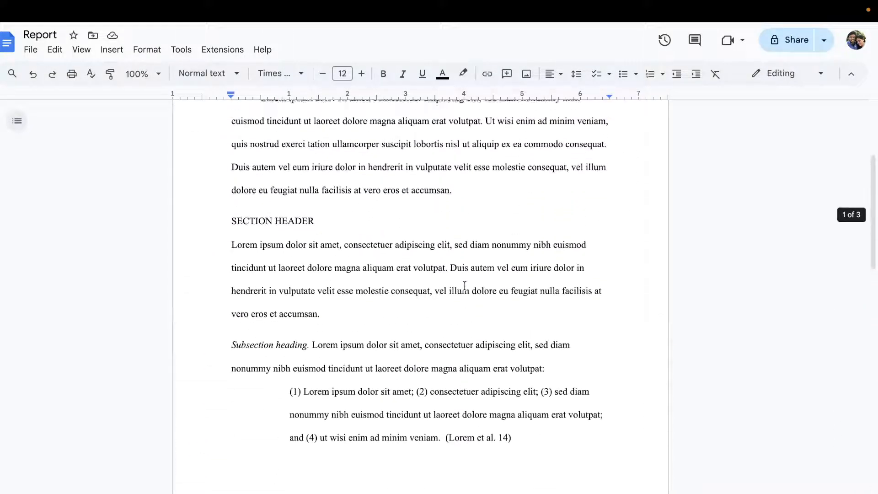
scroll(up, 3)
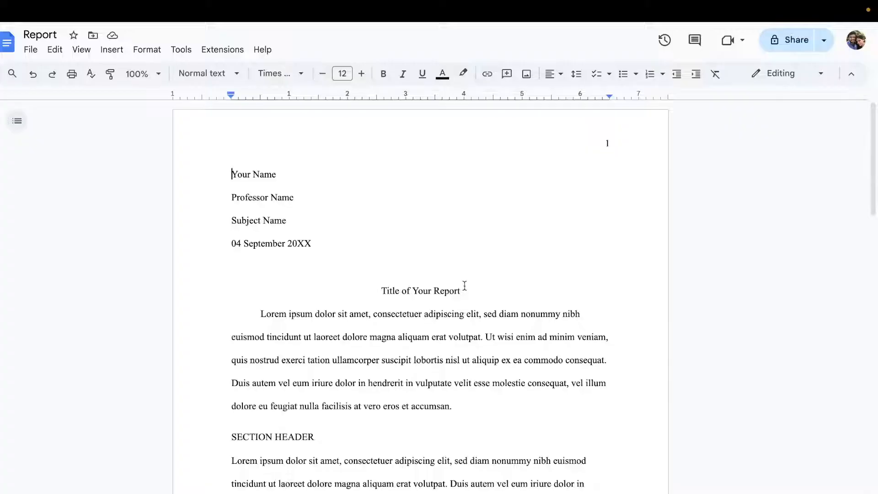